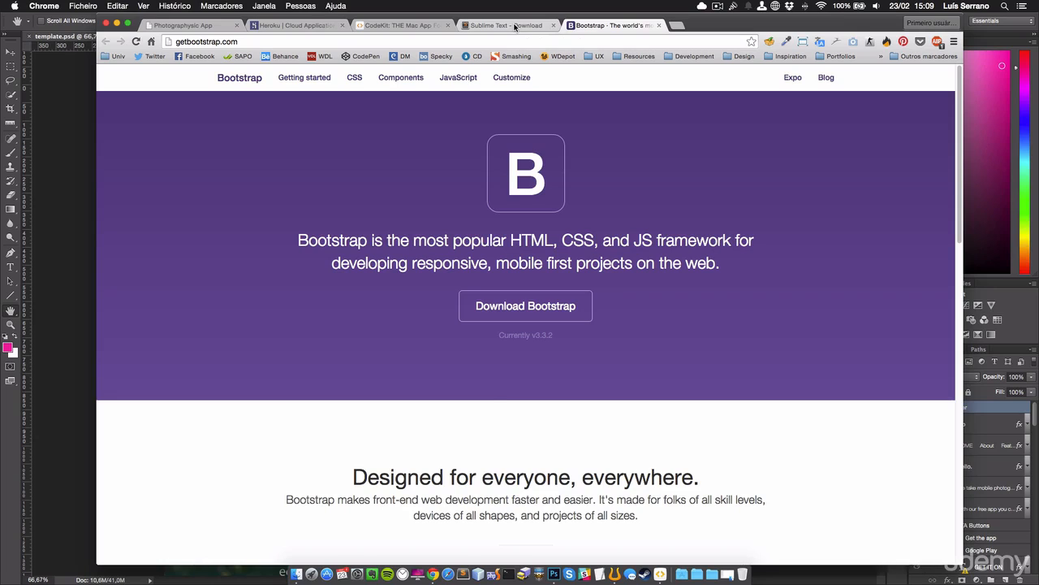
- Show the Sublime Text 3 download page with its OS X, Windows and Ubuntu builds
{"action": "left_click", "coordinate": [504, 26]}
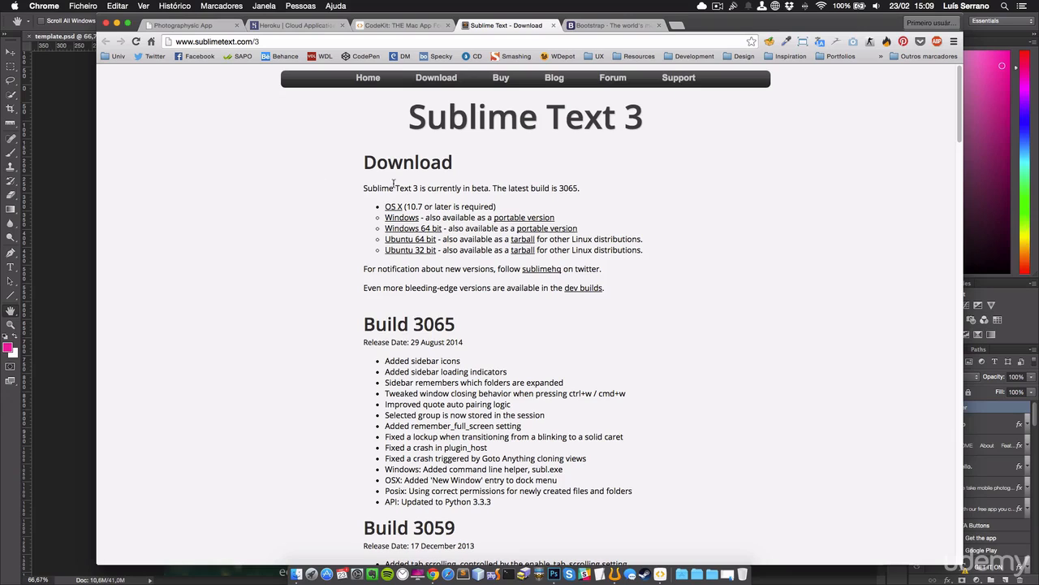
{"action": "double_click", "coordinate": [375, 188]}
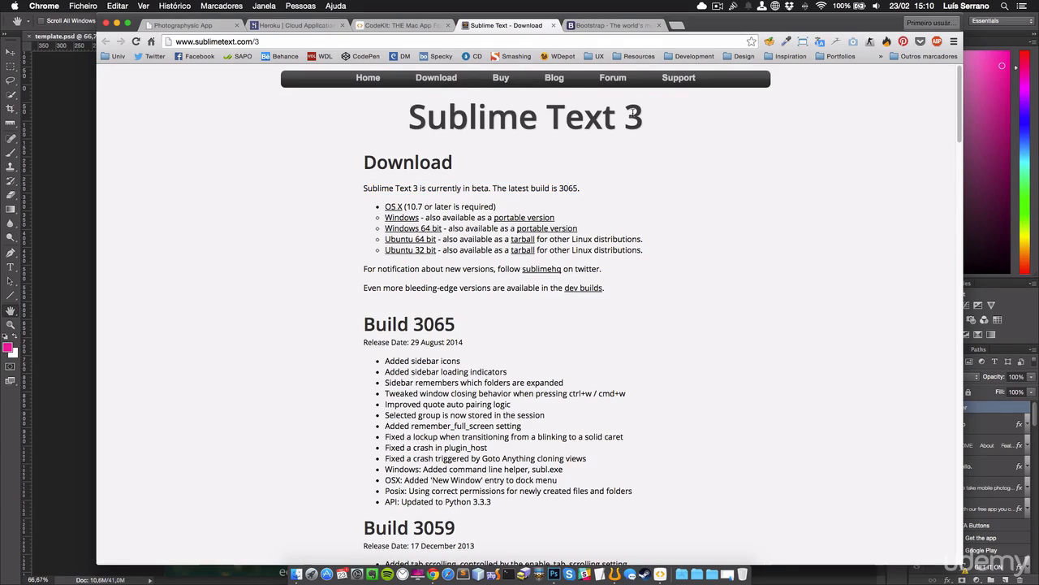
{"action": "double_click", "coordinate": [630, 117]}
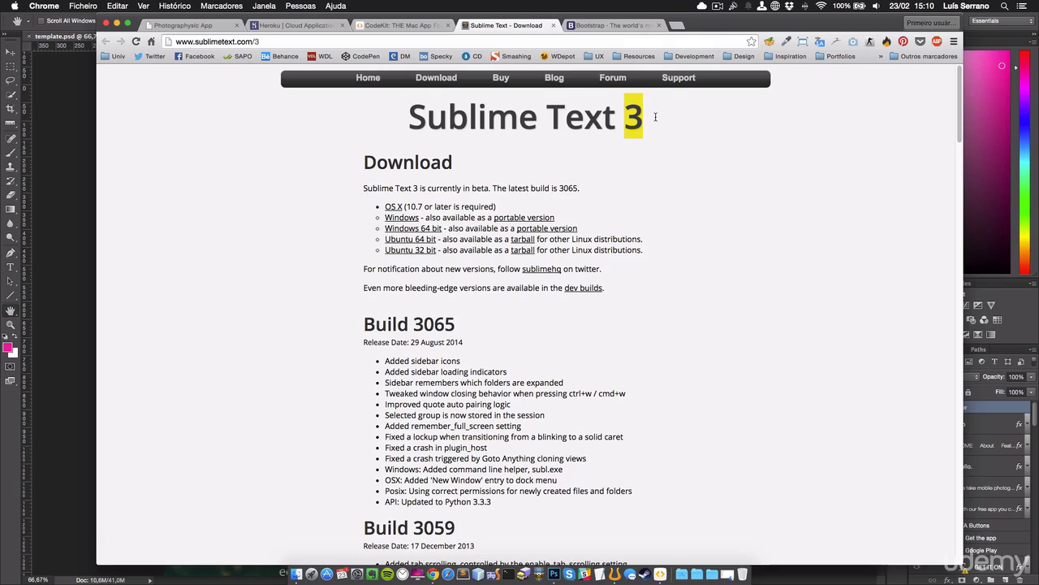
{"action": "left_click", "coordinate": [409, 198]}
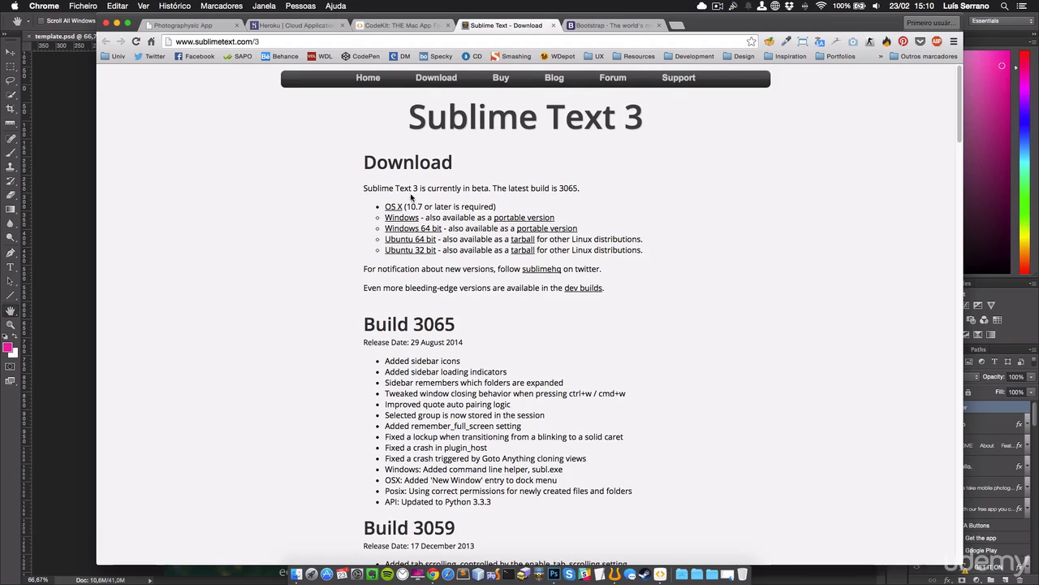
{"action": "mouse_move", "coordinate": [375, 182]}
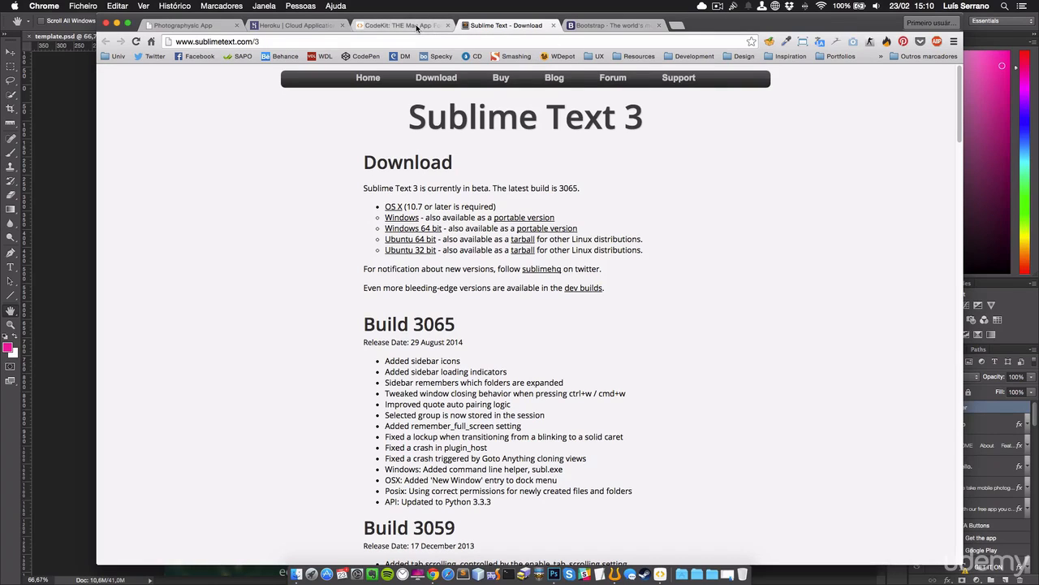
- Show the CodeKit homepage with its Buy Now and Download Trial offers
{"action": "left_click", "coordinate": [398, 26]}
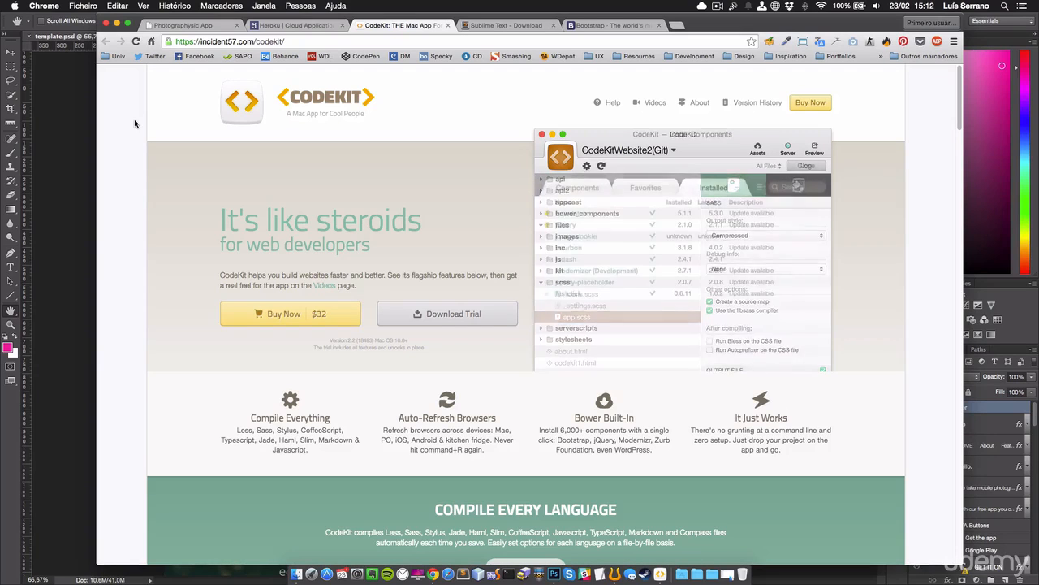
{"action": "left_click", "coordinate": [714, 187]}
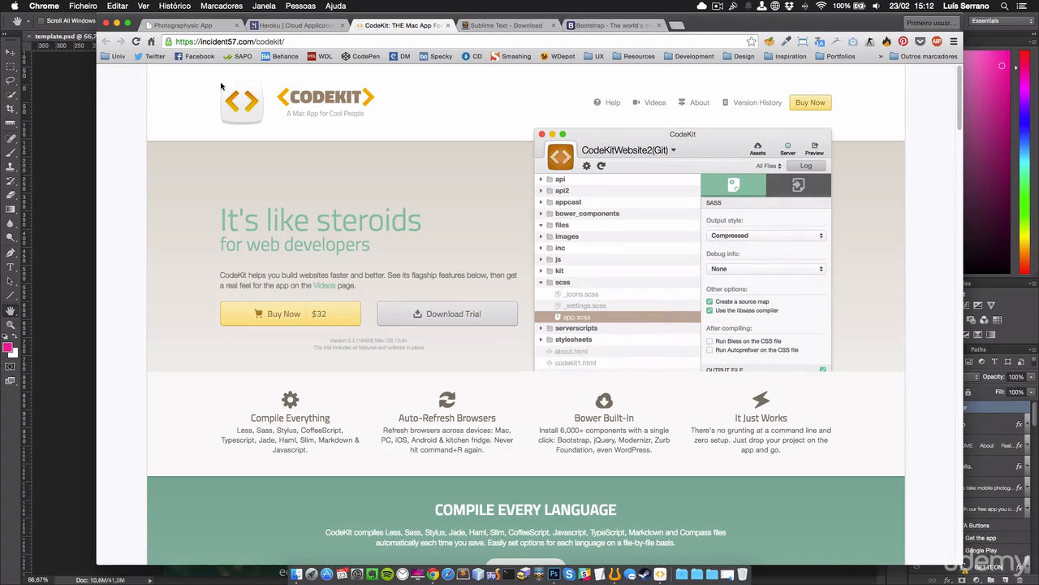
- Show the Heroku homepage with its 'Focus on the app' sign-up pitch
{"action": "left_click", "coordinate": [296, 26]}
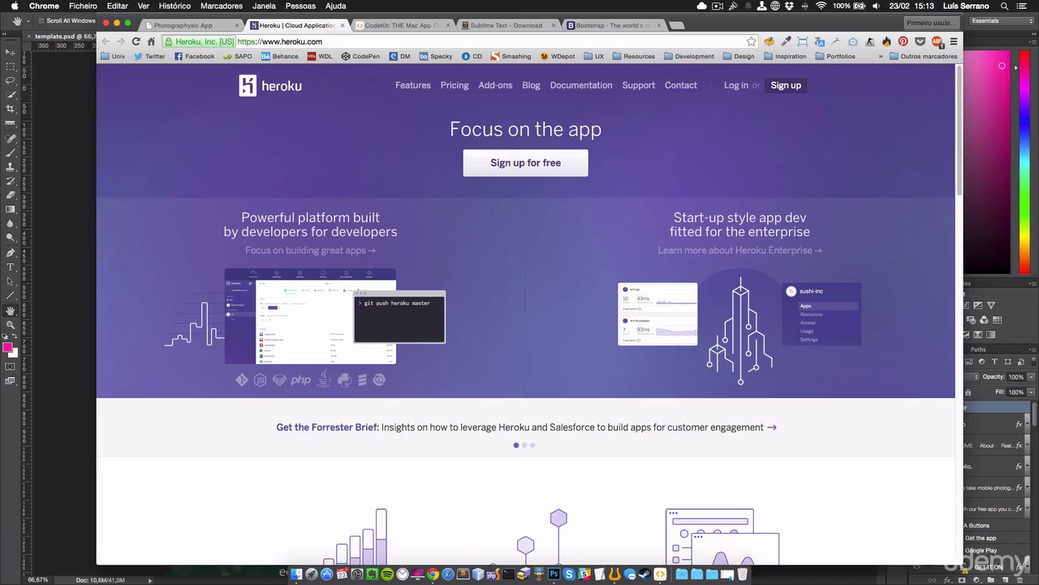
- Show getbootstrap.com's 'Download Bootstrap' offer and head to its CSS documentation link
{"action": "left_click", "coordinate": [614, 26]}
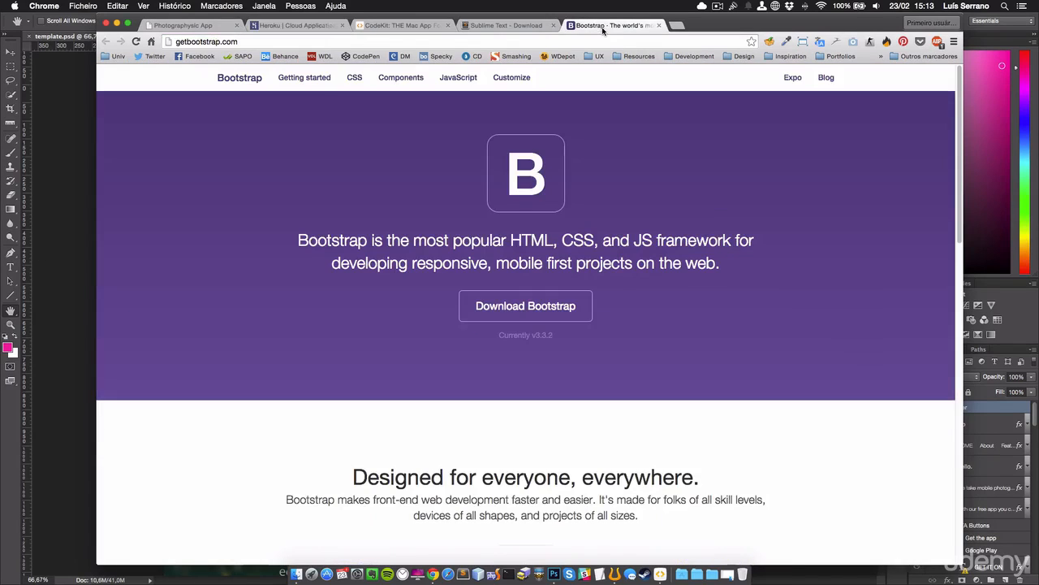
{"action": "mouse_move", "coordinate": [305, 78]}
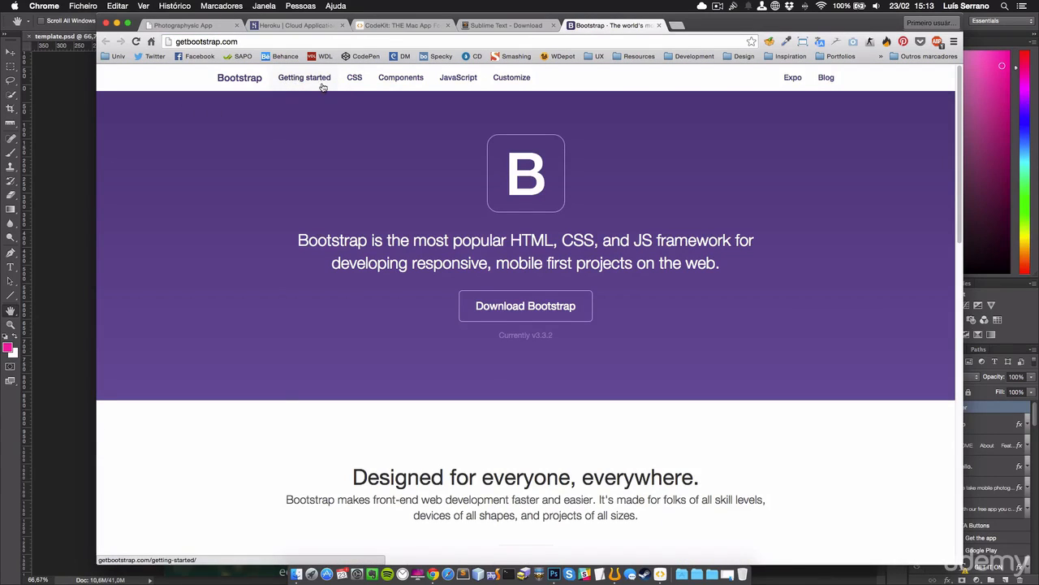
{"action": "mouse_move", "coordinate": [365, 205]}
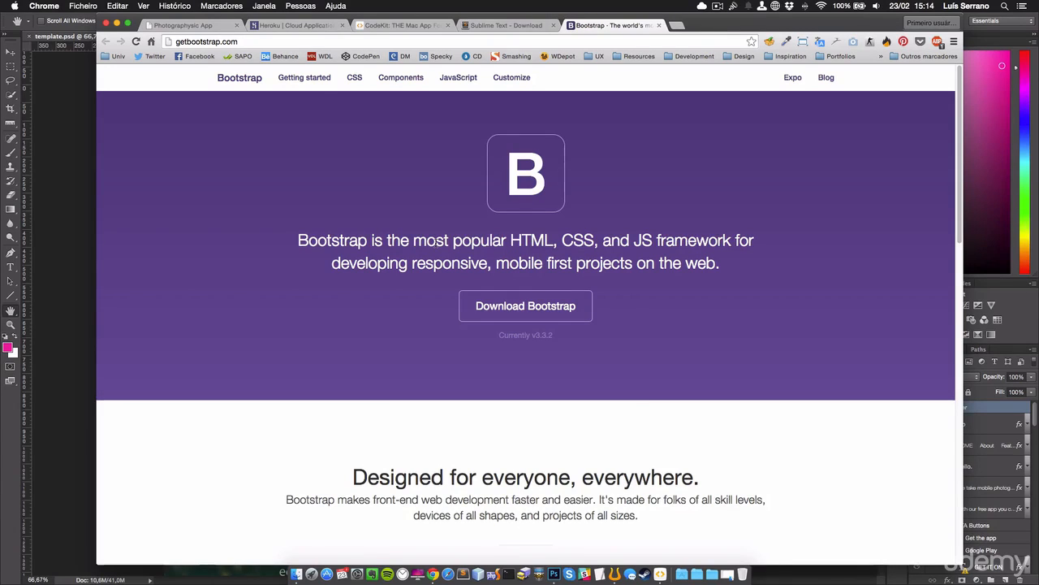
{"action": "mouse_move", "coordinate": [354, 84]}
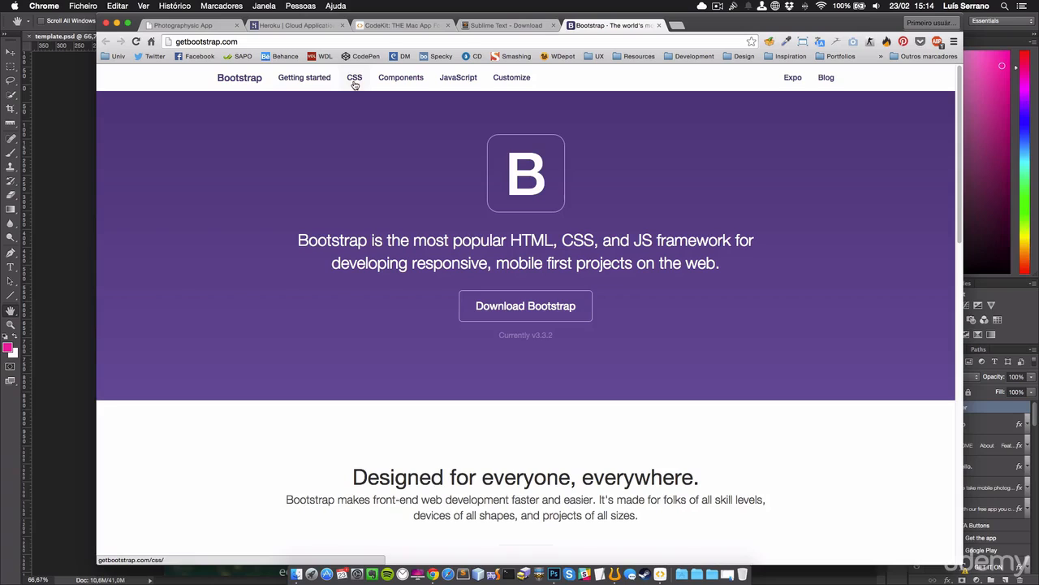
{"action": "mouse_move", "coordinate": [360, 88]}
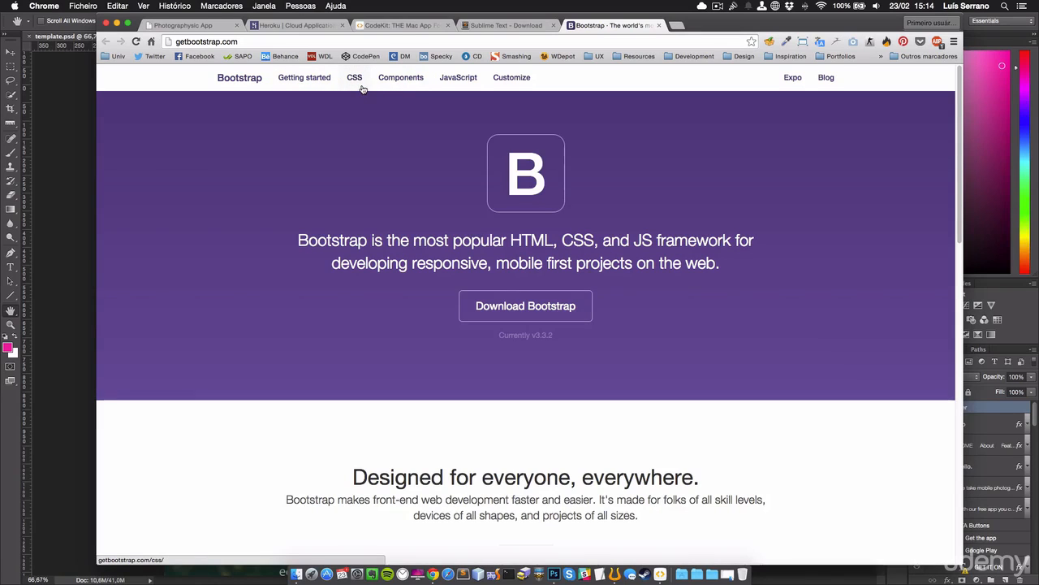
{"action": "scroll", "scroll_direction": "down", "scroll_amount": 3}
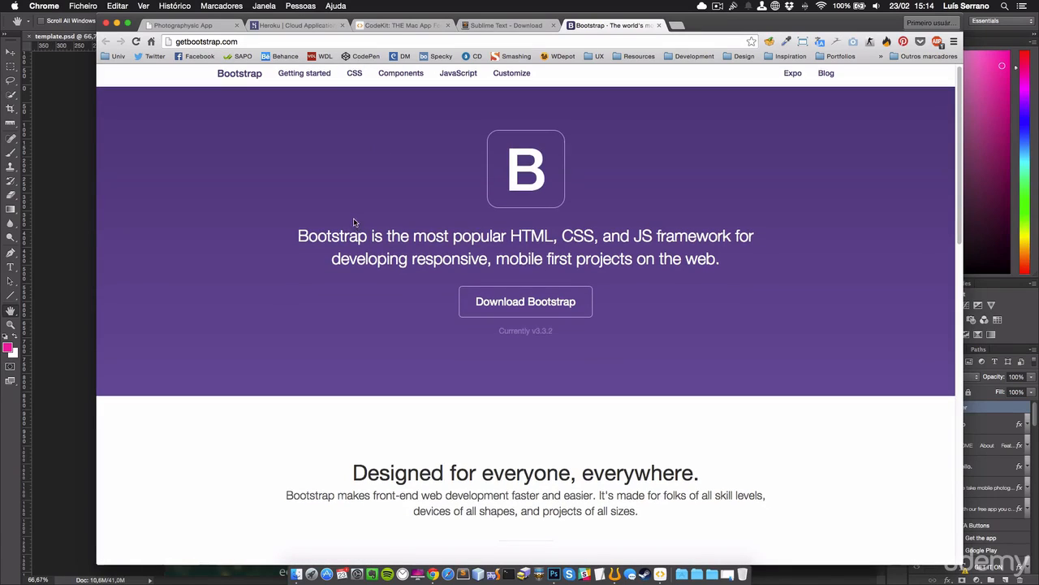
{"action": "mouse_move", "coordinate": [347, 213]}
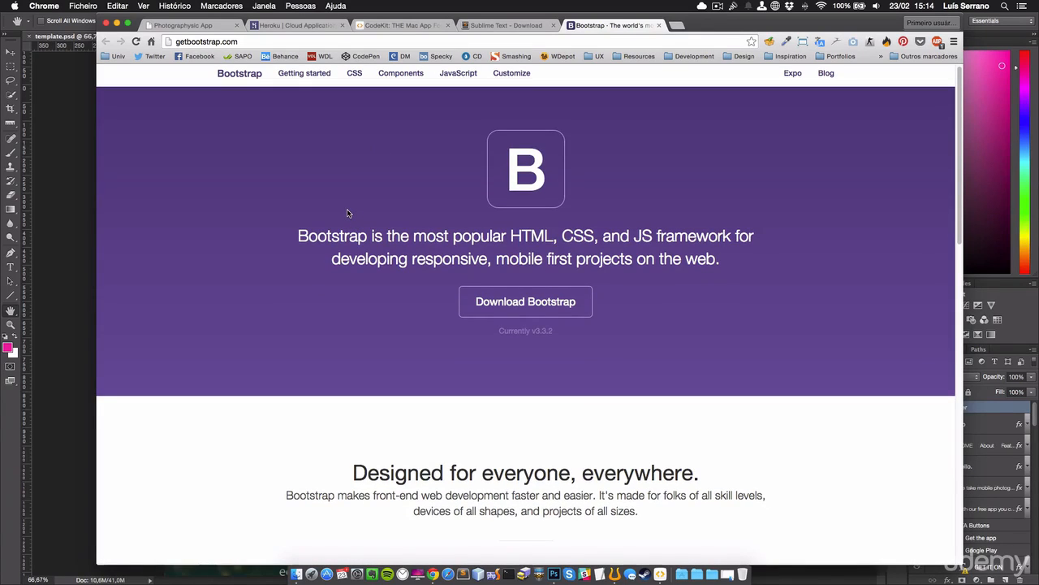
{"action": "mouse_move", "coordinate": [318, 211]}
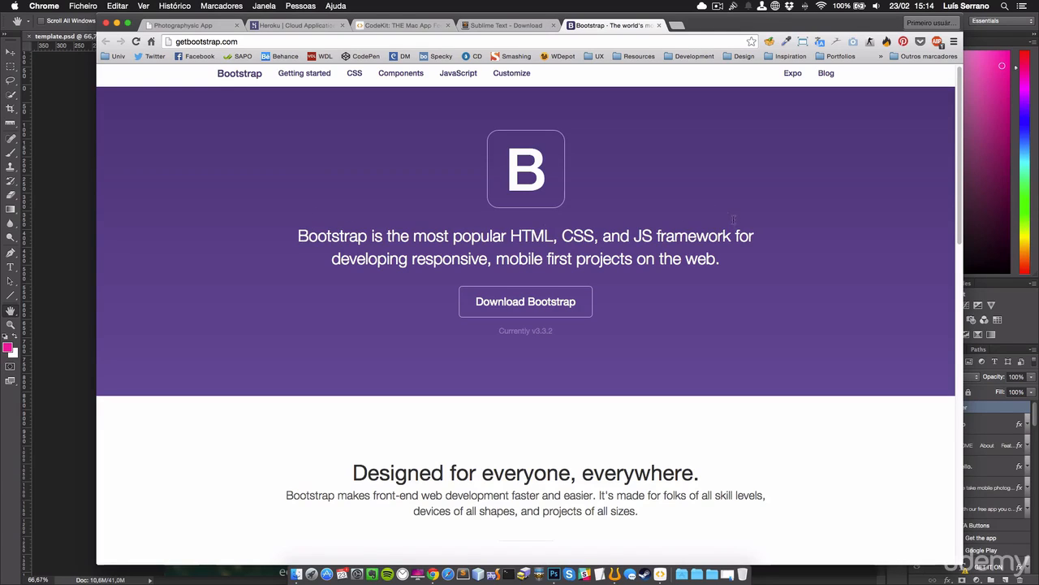
{"action": "left_click", "coordinate": [354, 73]}
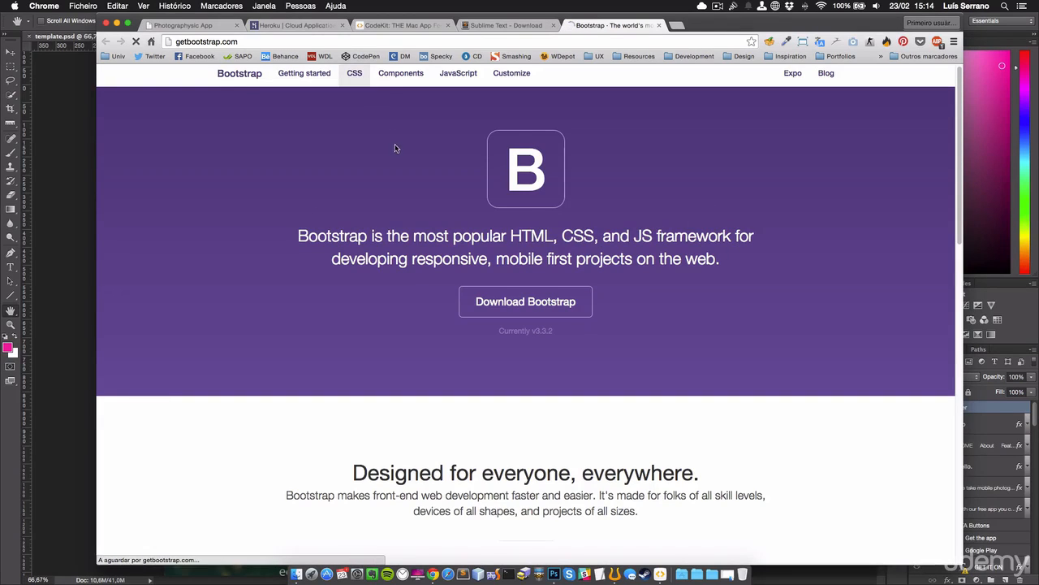
- Show Bootstrap's CSS Overview and highlight the HTML5 doctype paragraph
{"action": "left_click", "coordinate": [354, 73]}
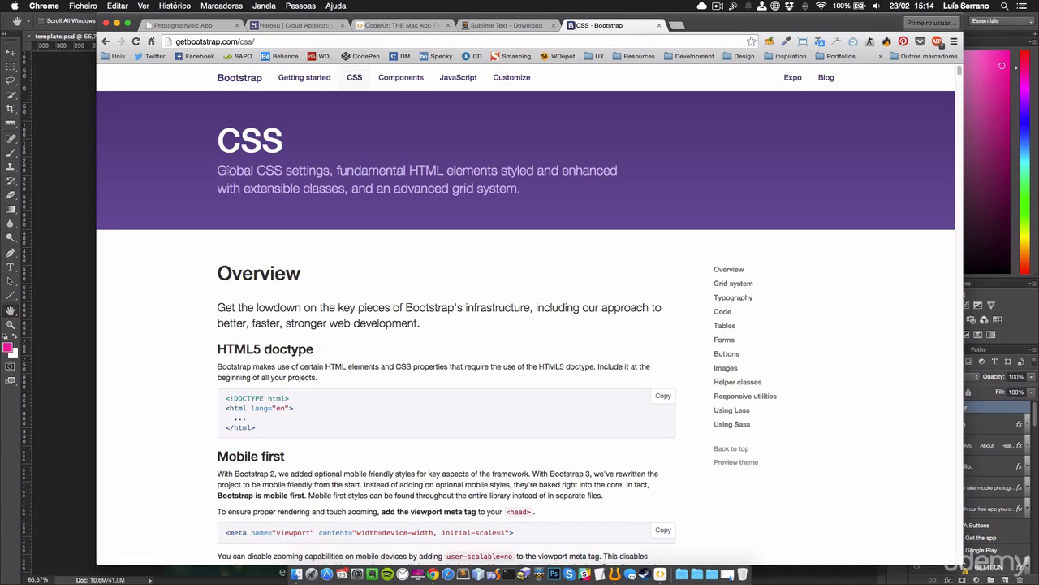
{"action": "scroll", "scroll_direction": "down", "scroll_amount": 3}
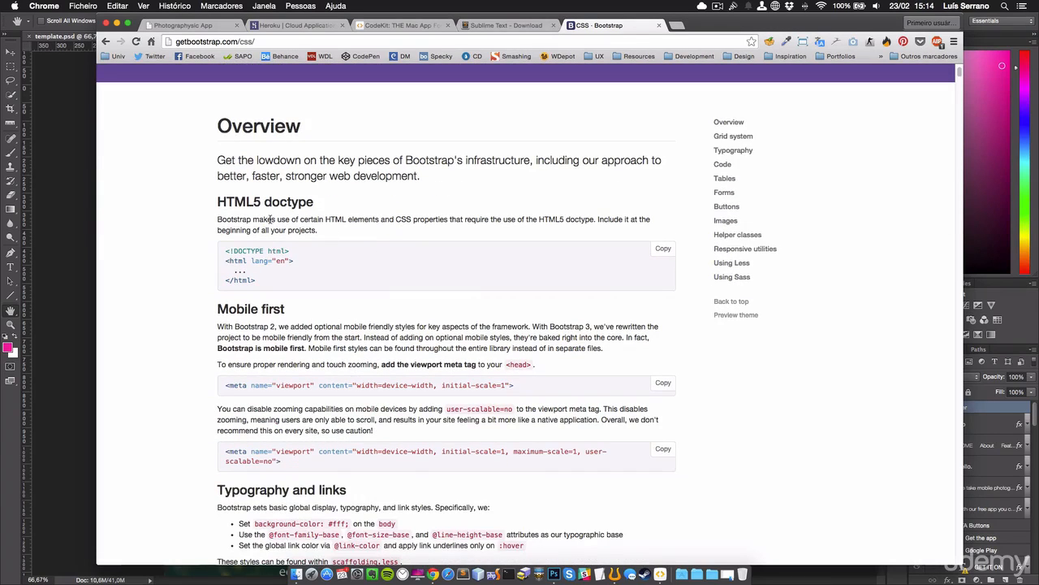
{"action": "left_click_drag", "start_coordinate": [218, 201], "coordinate": [318, 231]}
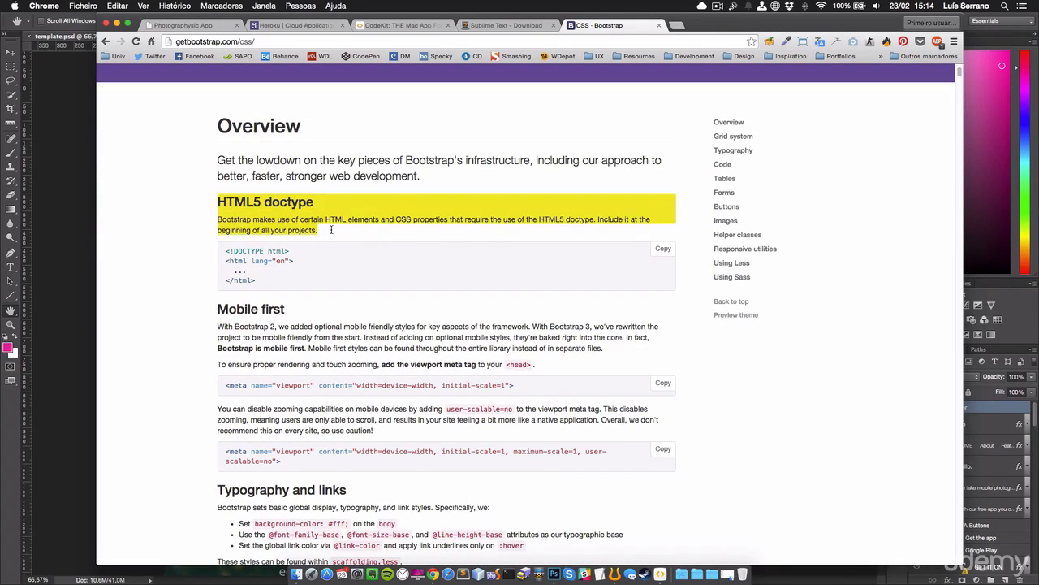